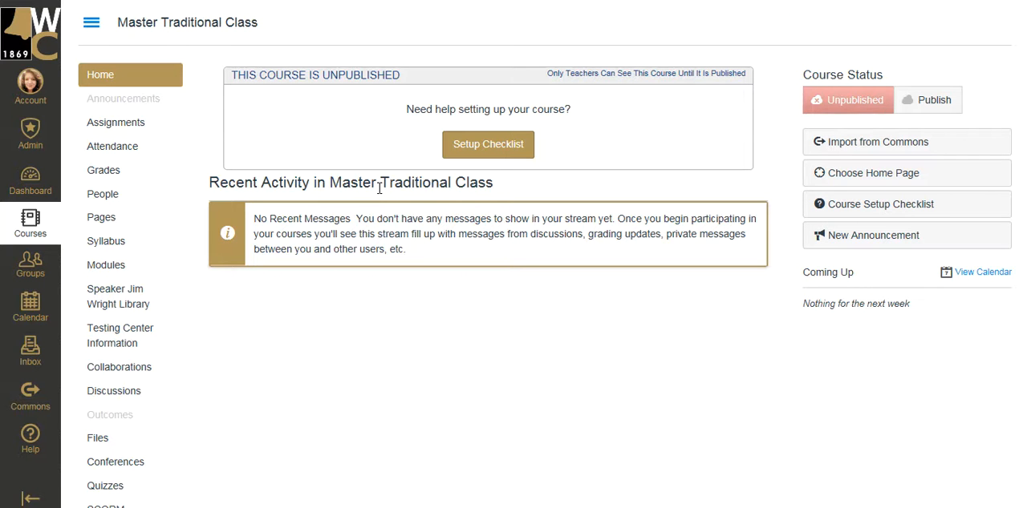
{"action": "mouse_move", "coordinate": [372, 210]}
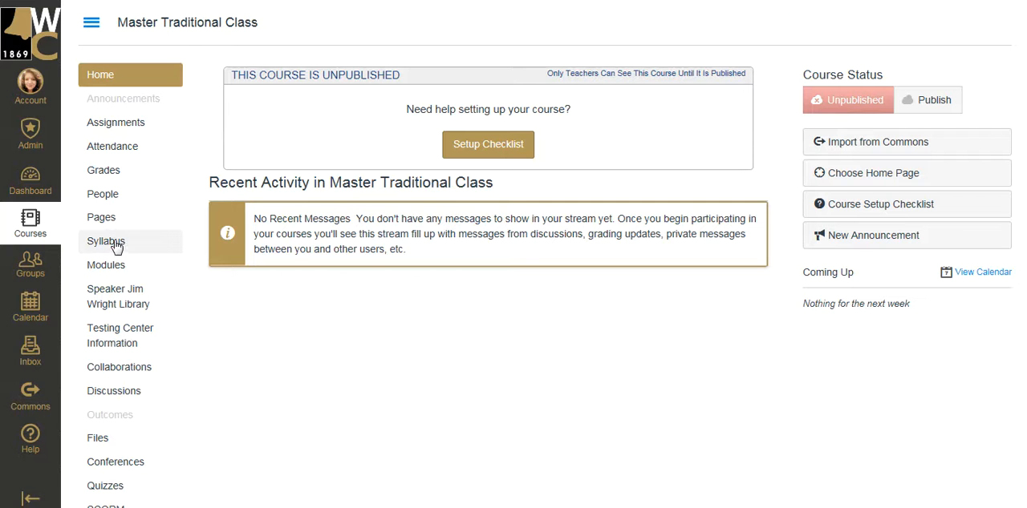
Step: Go to the Syllabus page of the Master Traditional Class course
{"action": "left_click", "coordinate": [106, 241]}
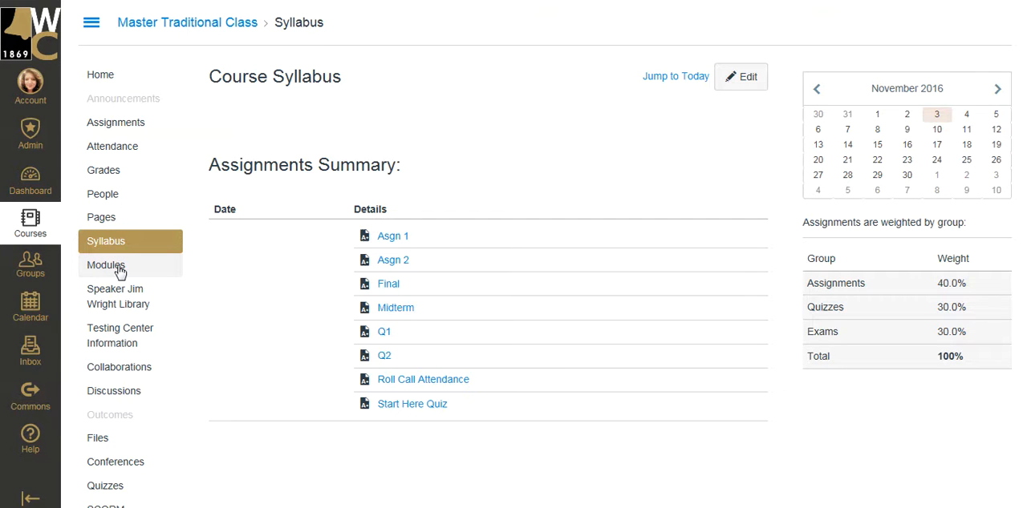
{"action": "mouse_move", "coordinate": [368, 253]}
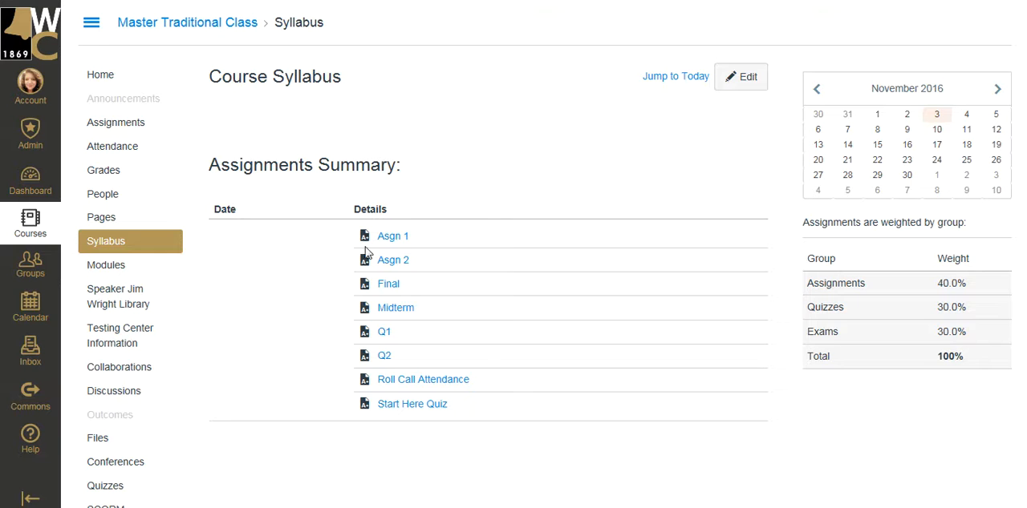
{"action": "mouse_move", "coordinate": [313, 268]}
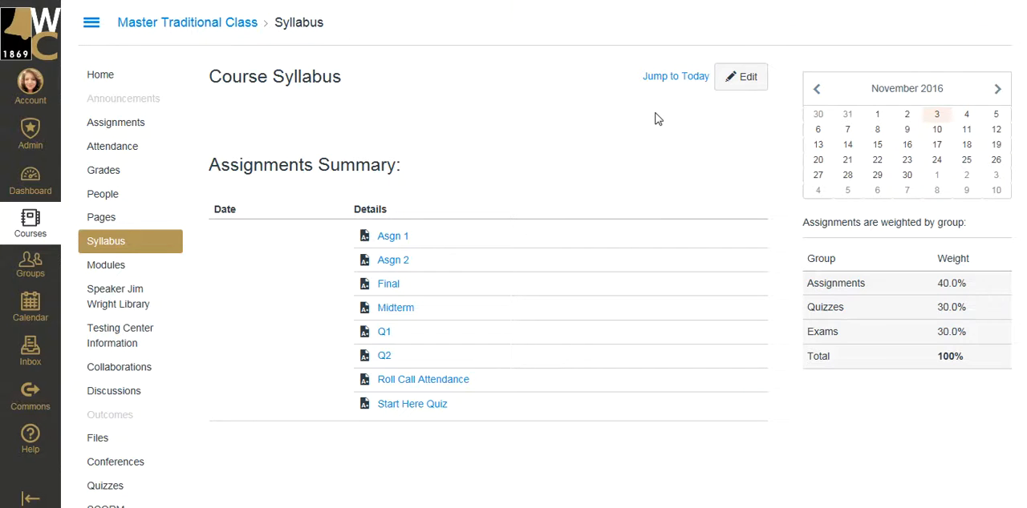
Step: Add a centered bold heading 'Welcome to ARTC 2313' to the syllabus description and update it
{"action": "left_click", "coordinate": [740, 77]}
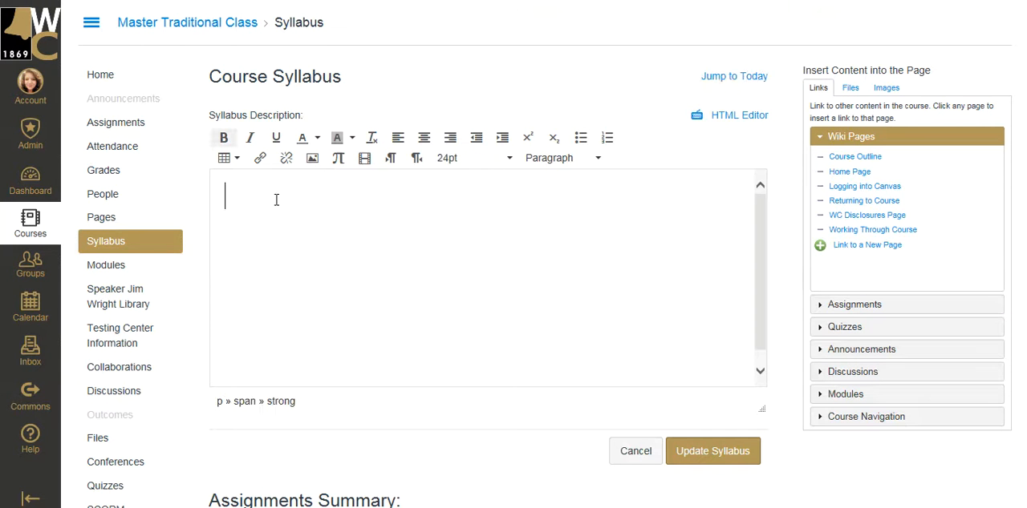
{"action": "type", "text": "Welcome to ARTC 2313"}
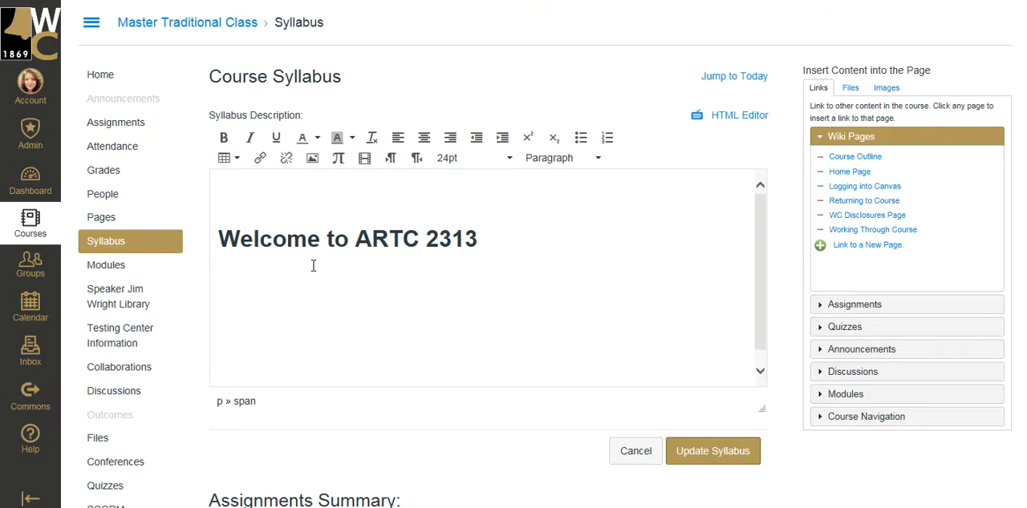
{"action": "left_click", "coordinate": [223, 138]}
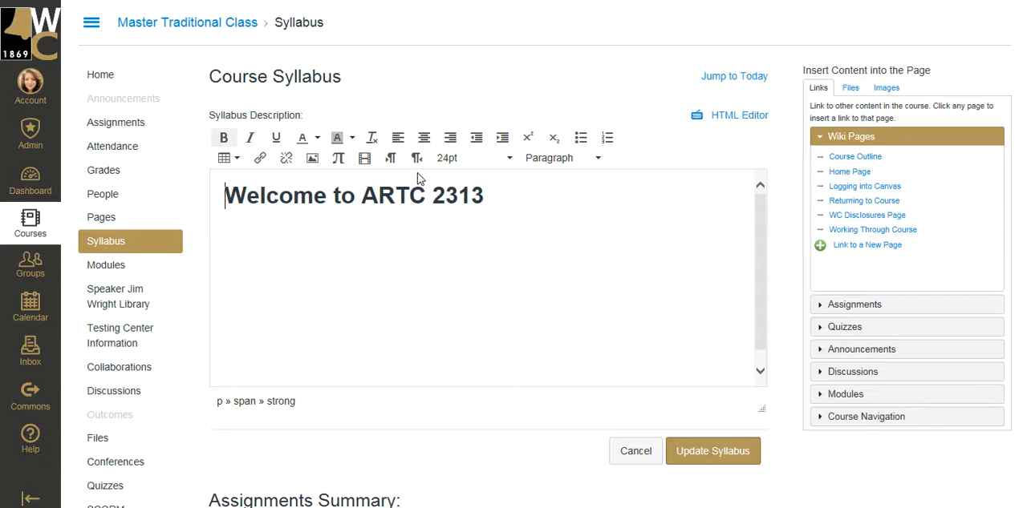
{"action": "left_click", "coordinate": [423, 138]}
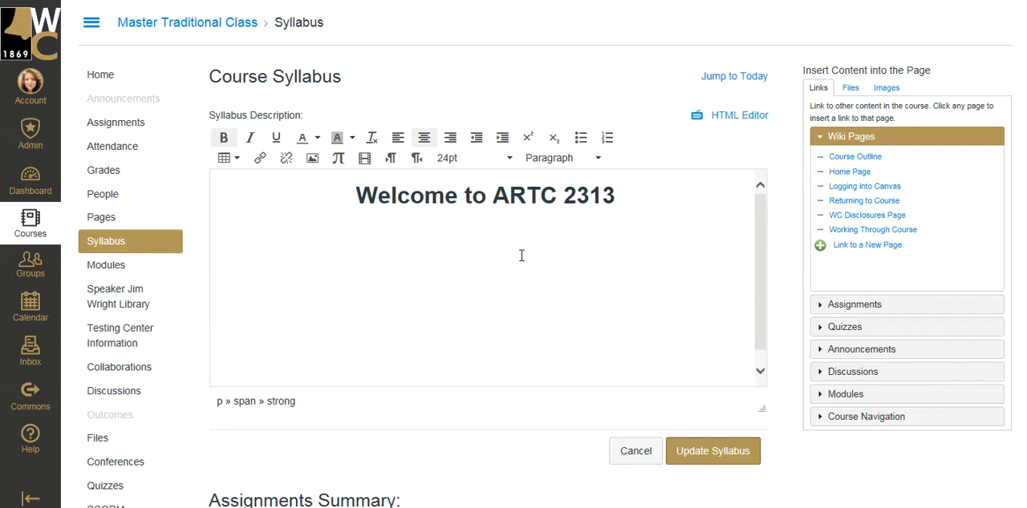
{"action": "mouse_move", "coordinate": [702, 375]}
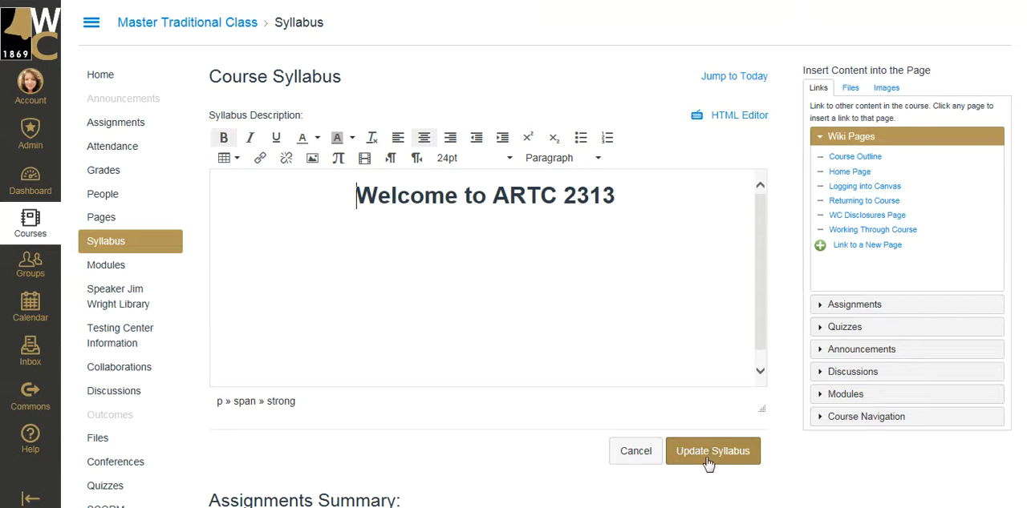
{"action": "left_click", "coordinate": [712, 451]}
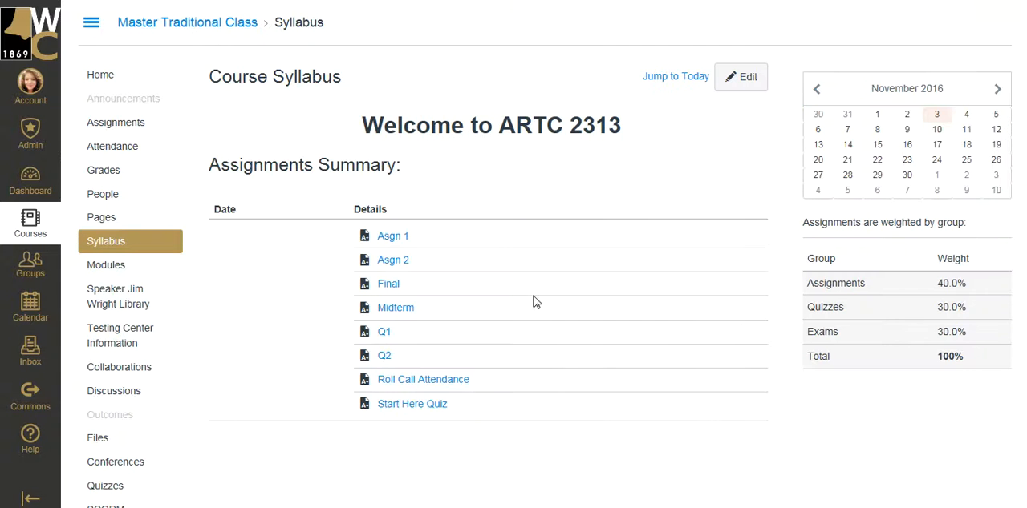
{"action": "mouse_move", "coordinate": [658, 170]}
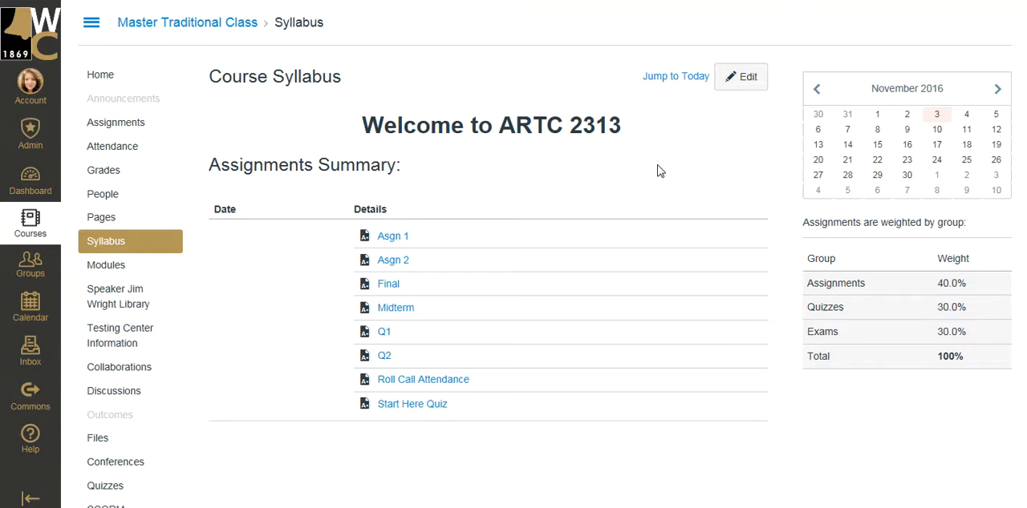
{"action": "mouse_move", "coordinate": [485, 209]}
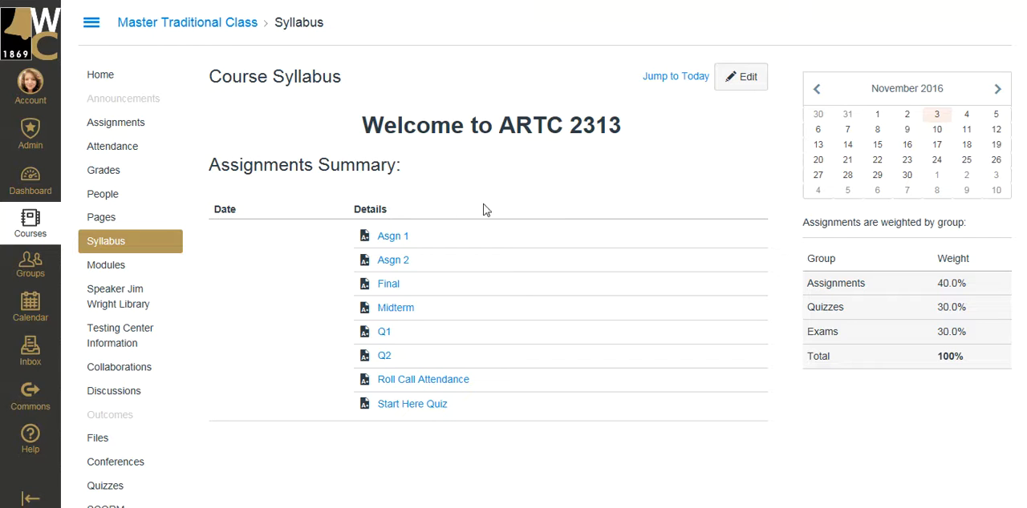
{"action": "mouse_move", "coordinate": [740, 77]}
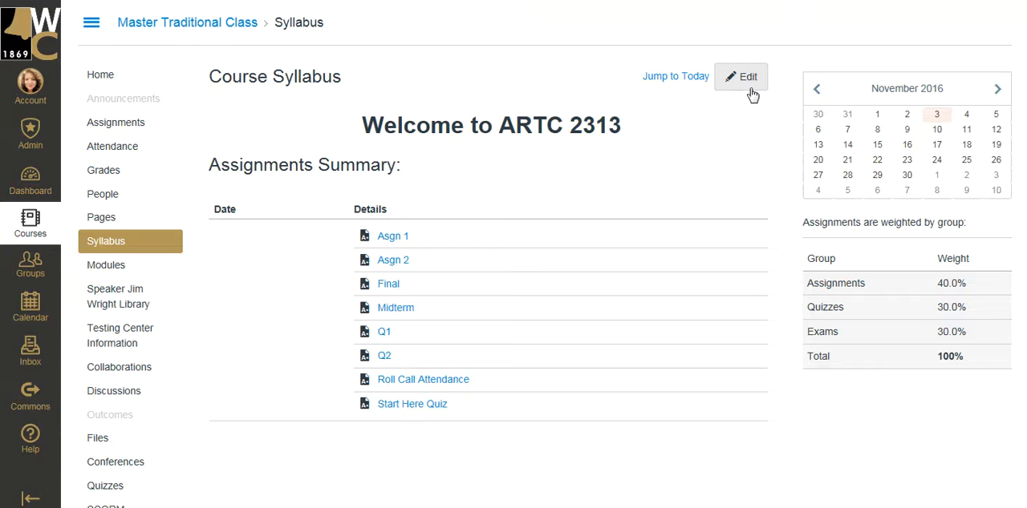
{"action": "mouse_move", "coordinate": [457, 354]}
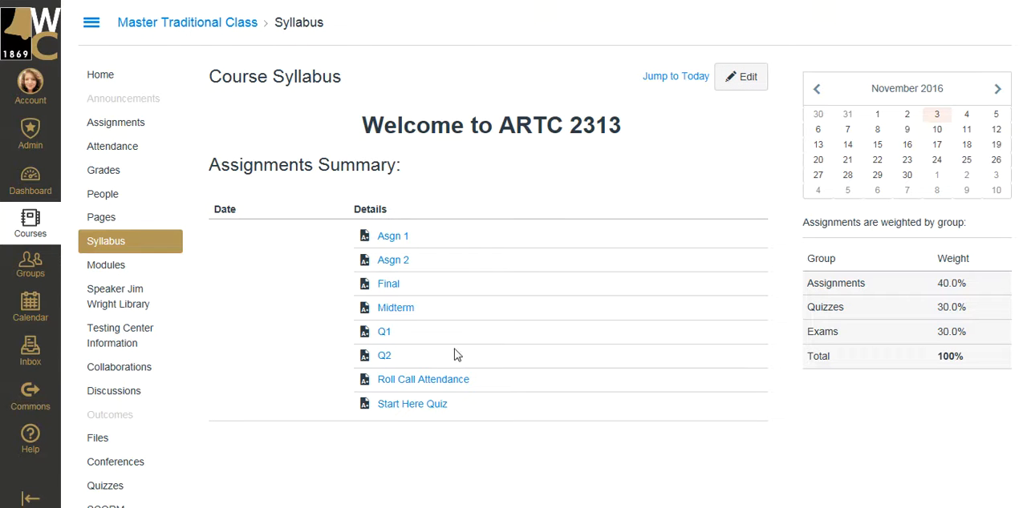
{"action": "mouse_move", "coordinate": [452, 346]}
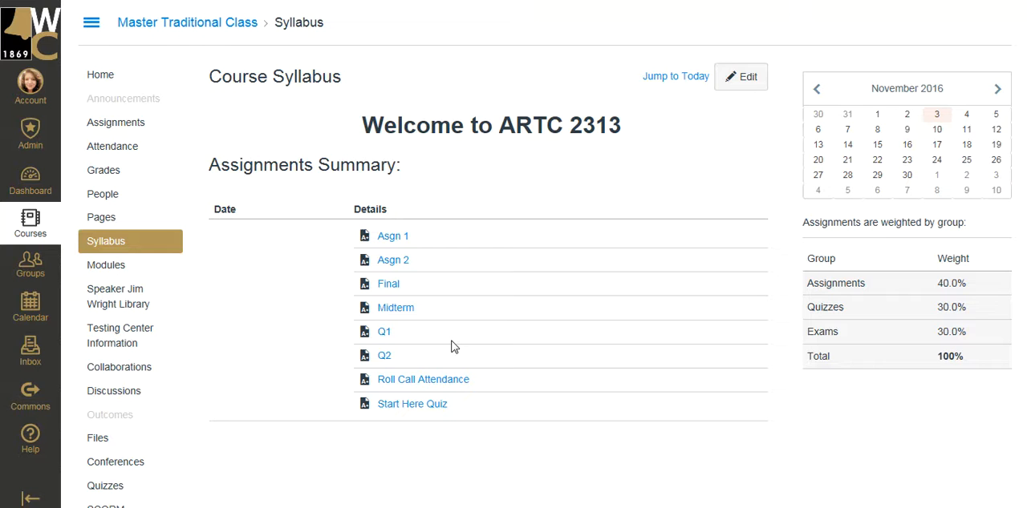
{"action": "mouse_move", "coordinate": [459, 321]}
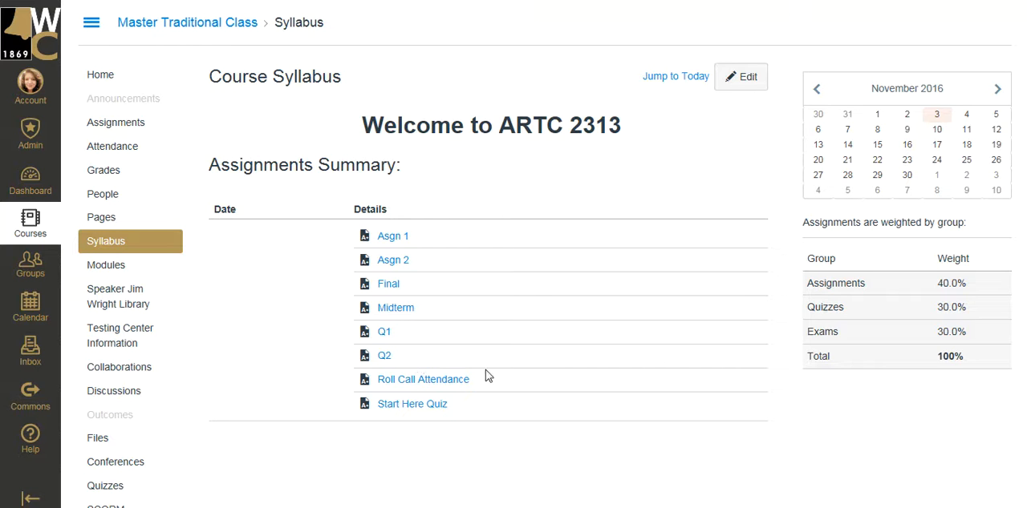
{"action": "mouse_move", "coordinate": [424, 440]}
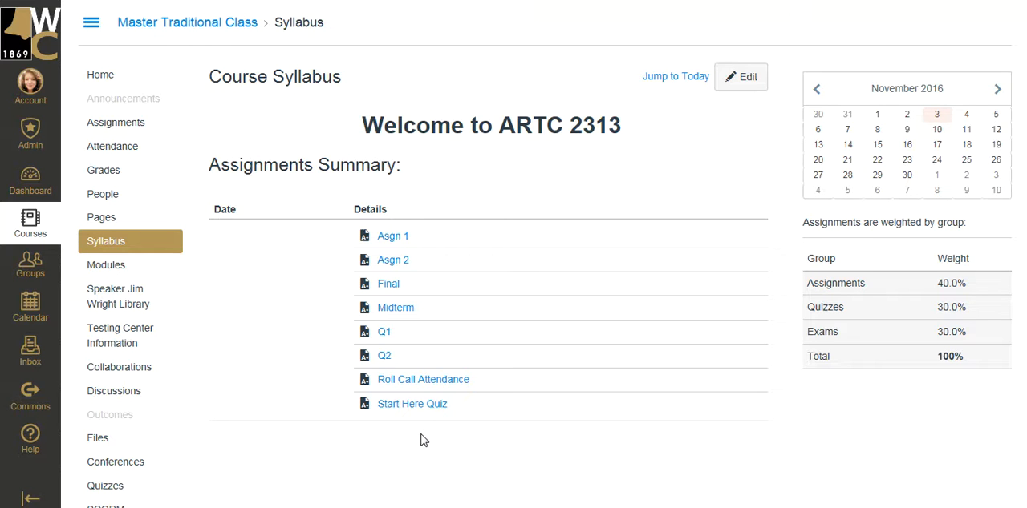
{"action": "mouse_move", "coordinate": [288, 307]}
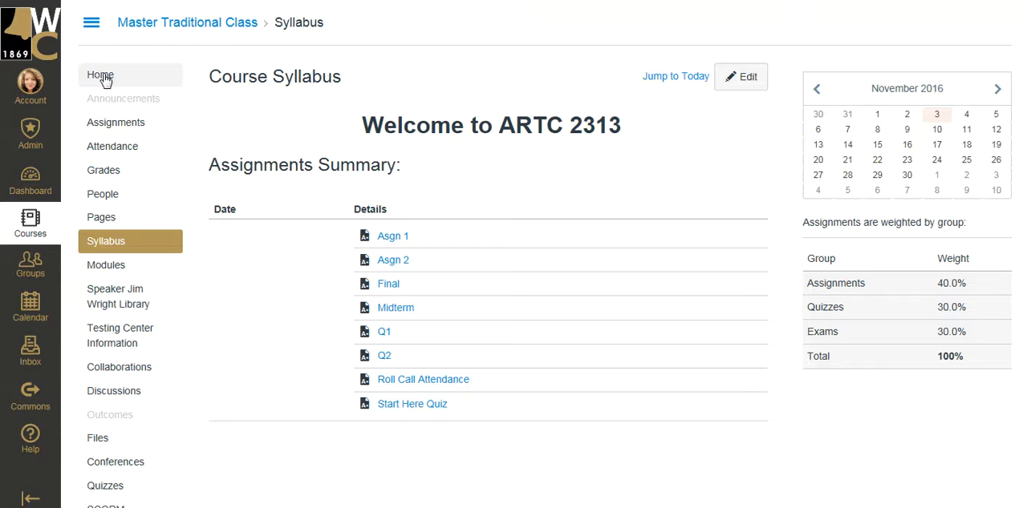
{"action": "mouse_move", "coordinate": [747, 279]}
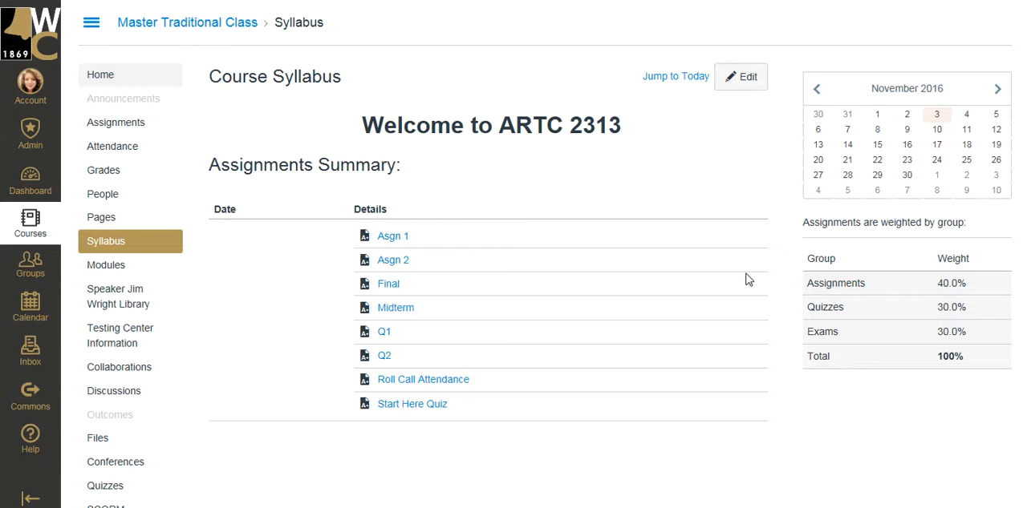
Step: From the course home, choose Syllabus as the home page content and save
{"action": "left_click", "coordinate": [99, 74]}
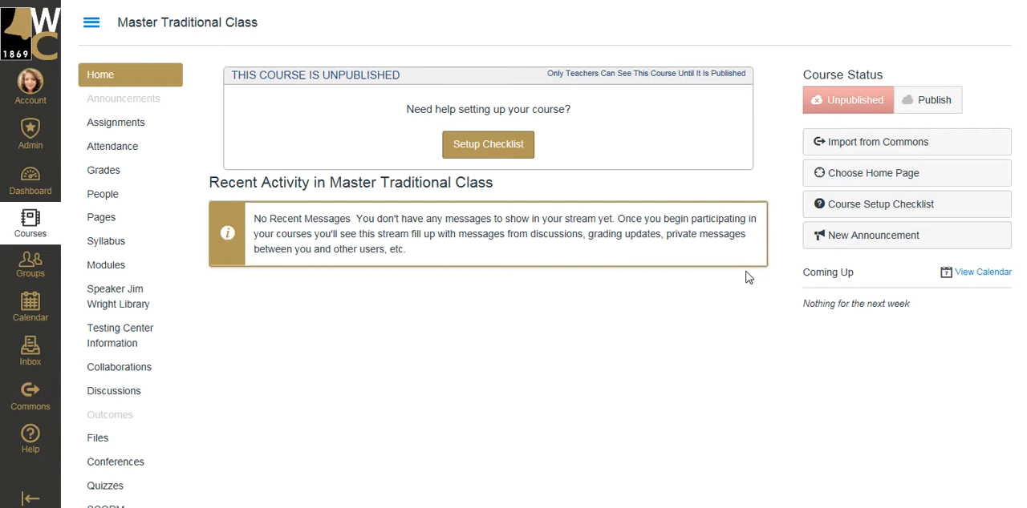
{"action": "mouse_move", "coordinate": [874, 174]}
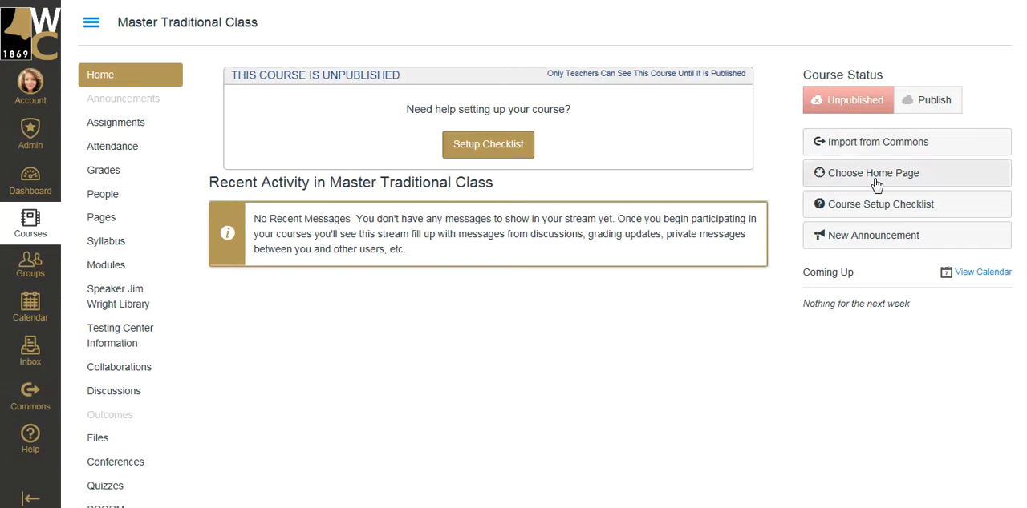
{"action": "left_click", "coordinate": [871, 173]}
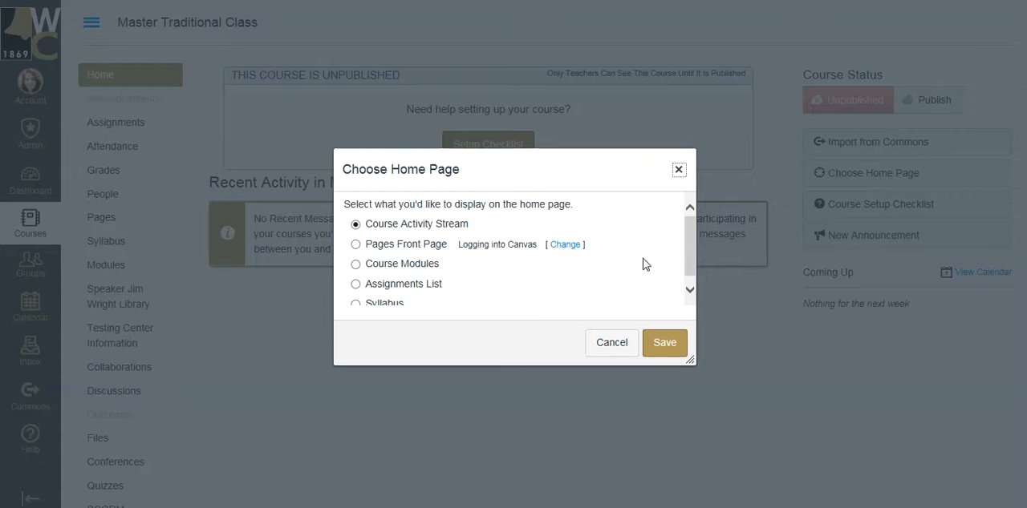
{"action": "left_click", "coordinate": [356, 298]}
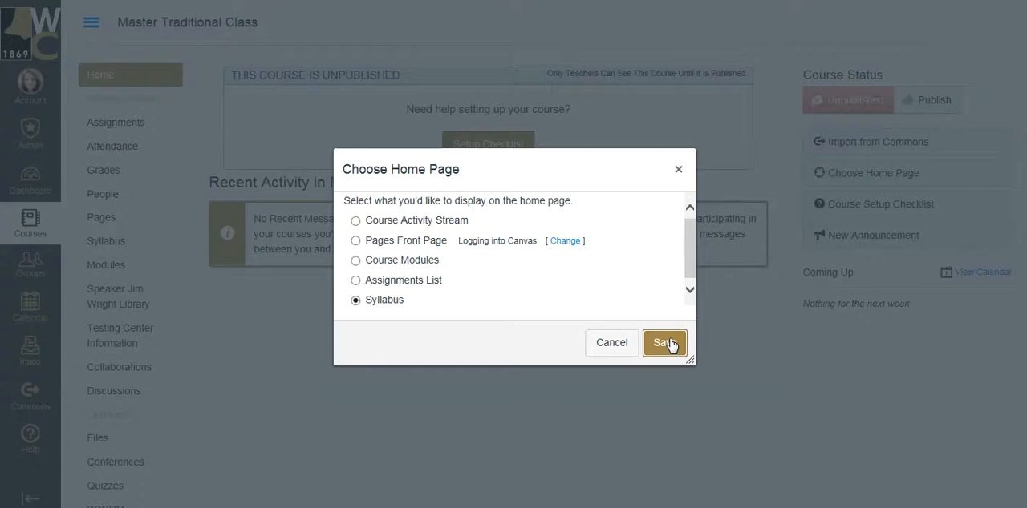
{"action": "left_click", "coordinate": [664, 343]}
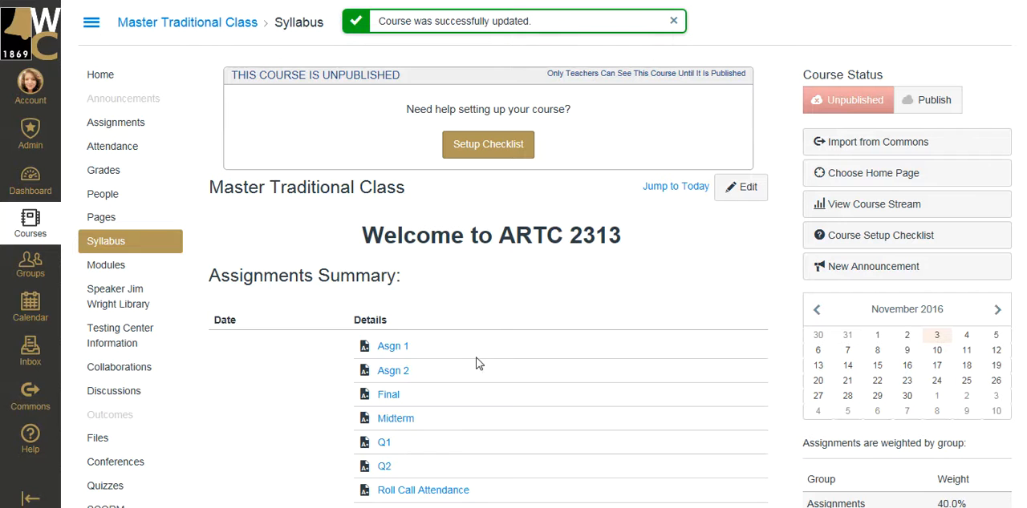
{"action": "scroll", "scroll_direction": "down", "scroll_amount": 3}
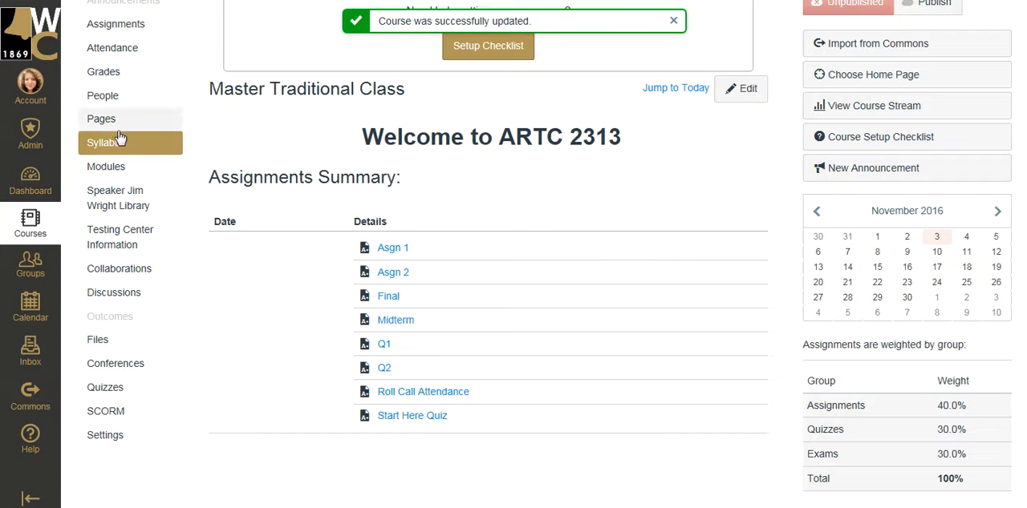
Step: In the course's full Pages list, set 'Home Page' as the Front Page
{"action": "left_click", "coordinate": [101, 118]}
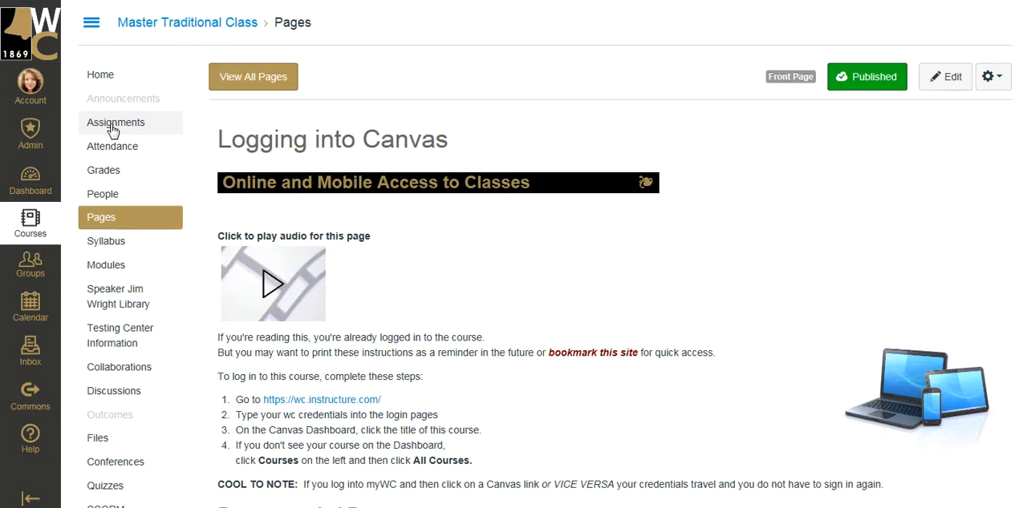
{"action": "mouse_move", "coordinate": [212, 142]}
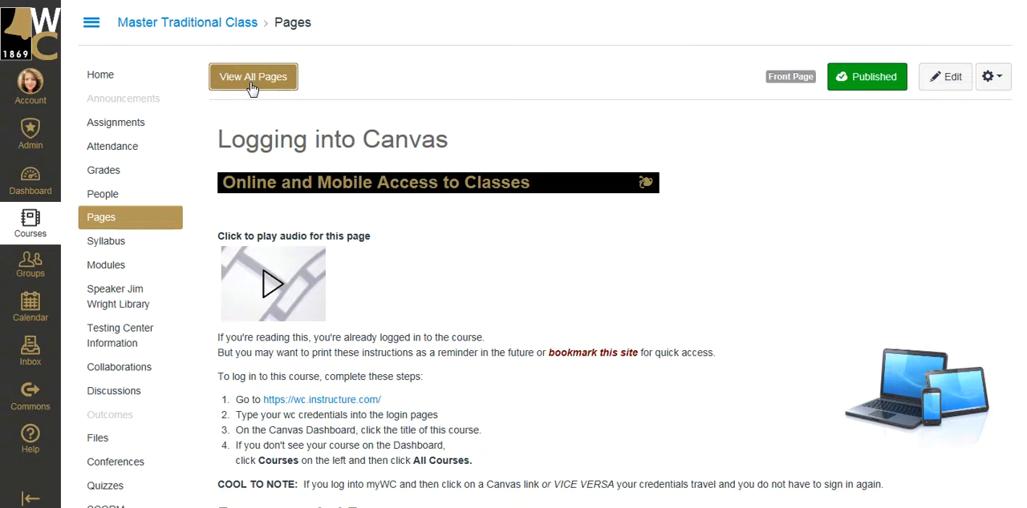
{"action": "left_click", "coordinate": [254, 77]}
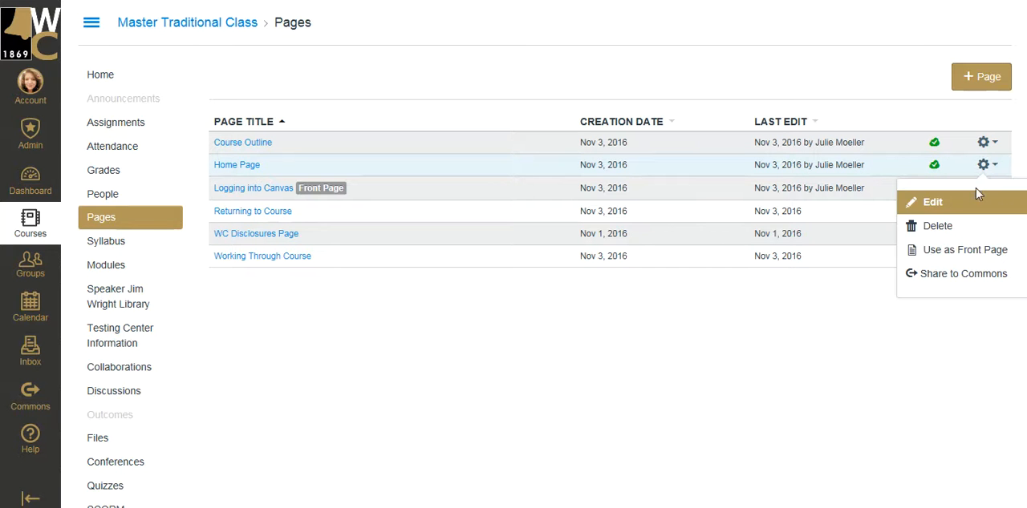
{"action": "mouse_move", "coordinate": [966, 251]}
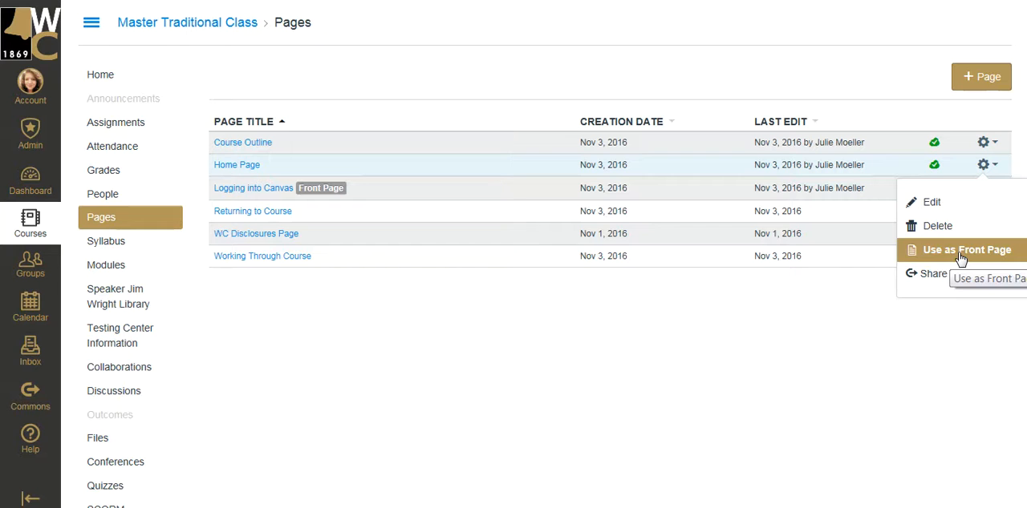
{"action": "left_click", "coordinate": [966, 251]}
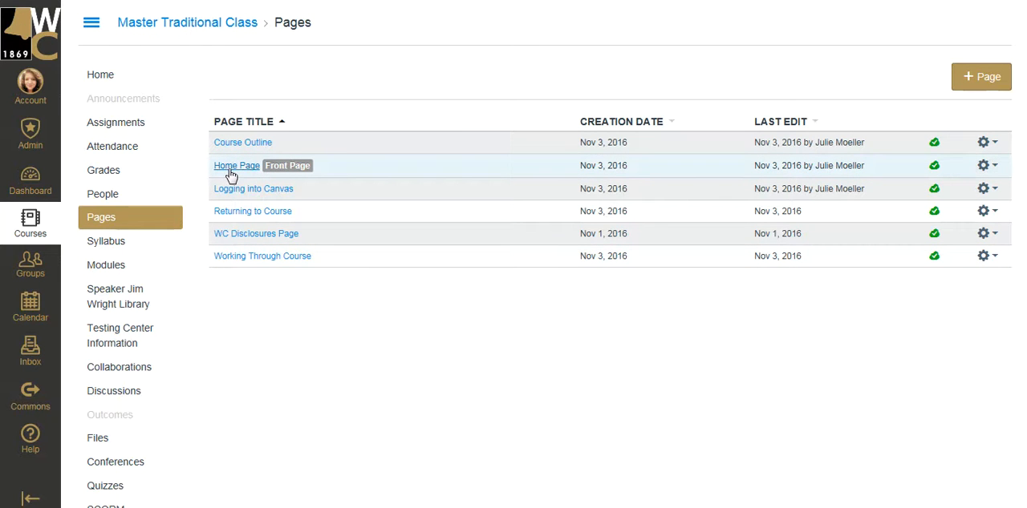
Step: View the 'Home Page' page with its welcome image and Front Page badge
{"action": "left_click", "coordinate": [236, 166]}
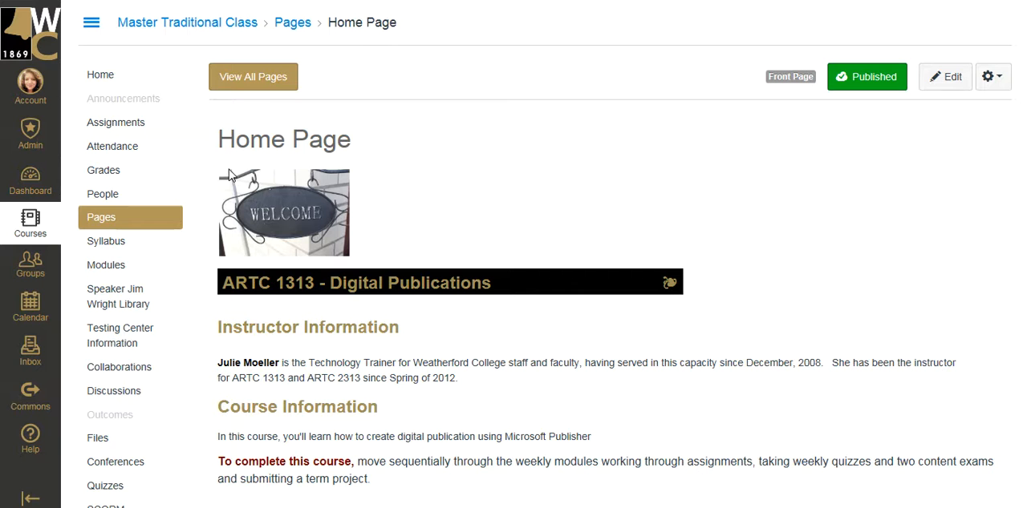
{"action": "mouse_move", "coordinate": [513, 330]}
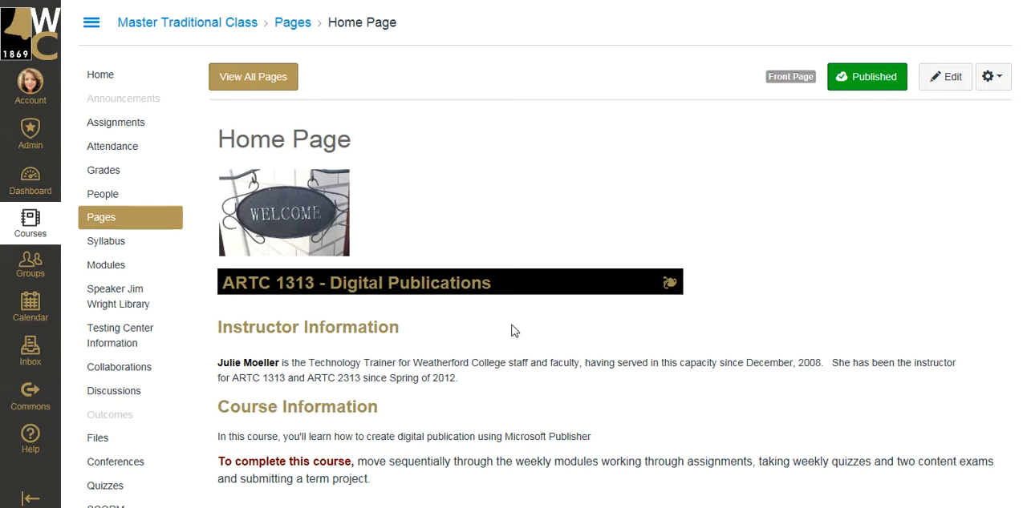
{"action": "mouse_move", "coordinate": [249, 164]}
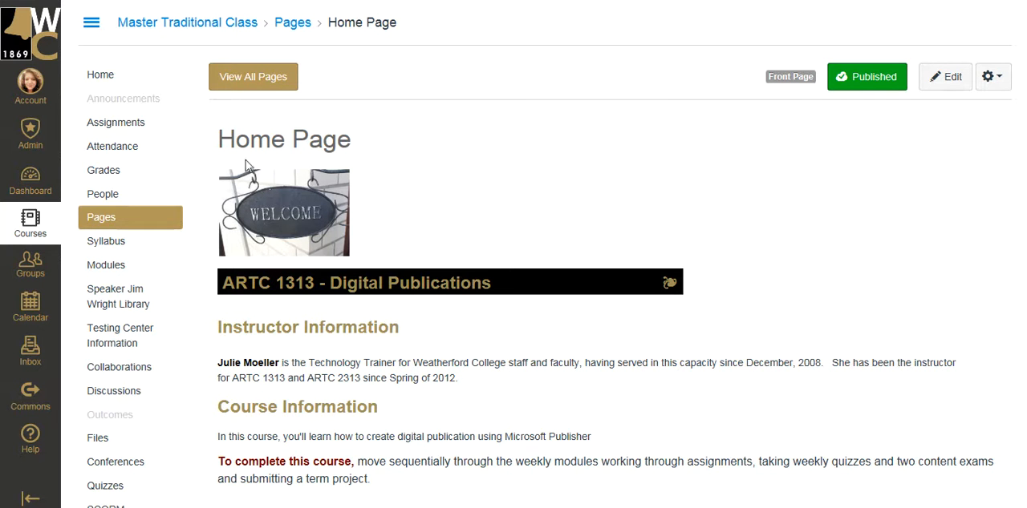
{"action": "mouse_move", "coordinate": [767, 84]}
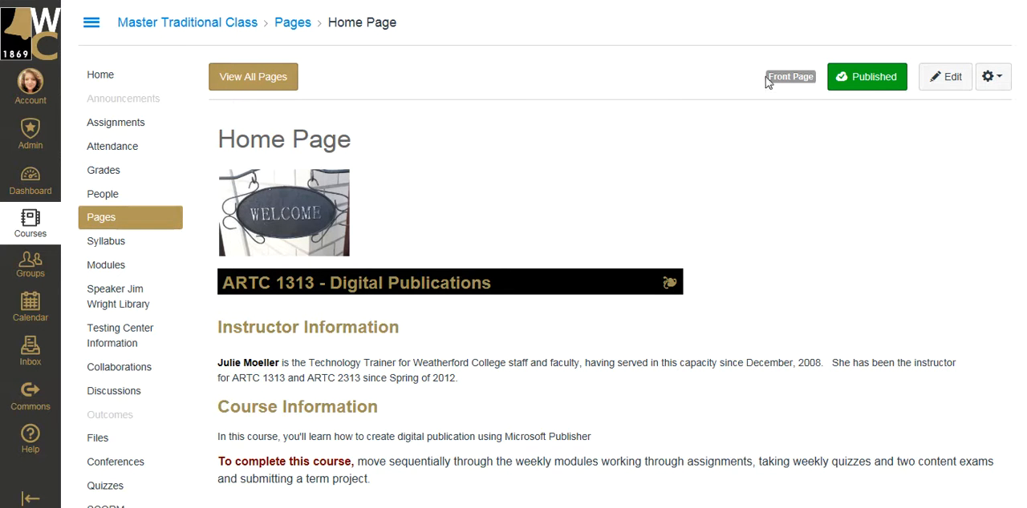
{"action": "mouse_move", "coordinate": [786, 94]}
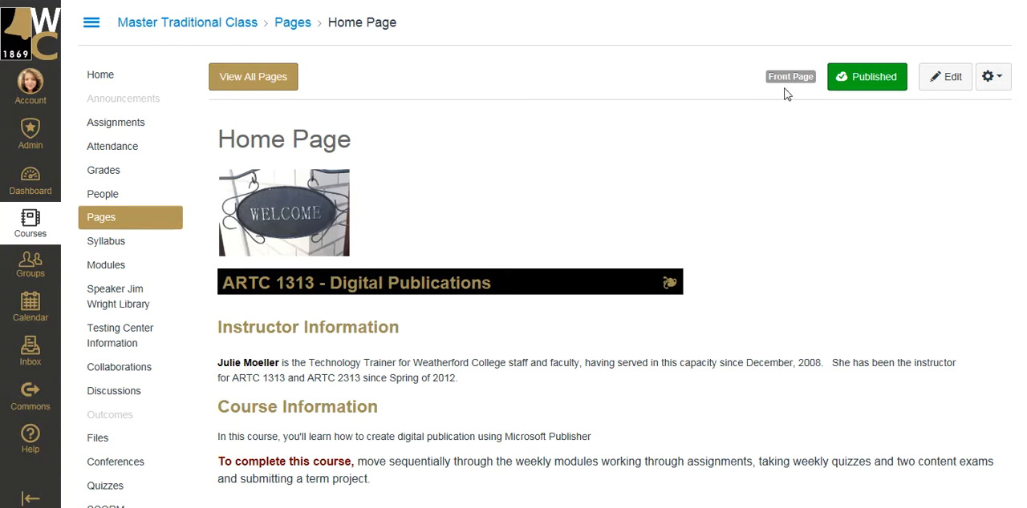
{"action": "mouse_move", "coordinate": [804, 90]}
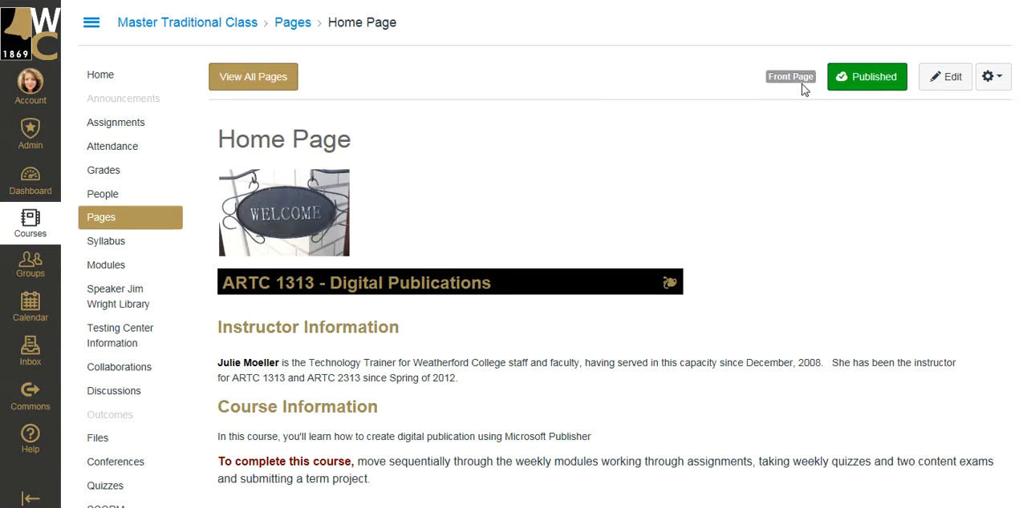
{"action": "mouse_move", "coordinate": [675, 112]}
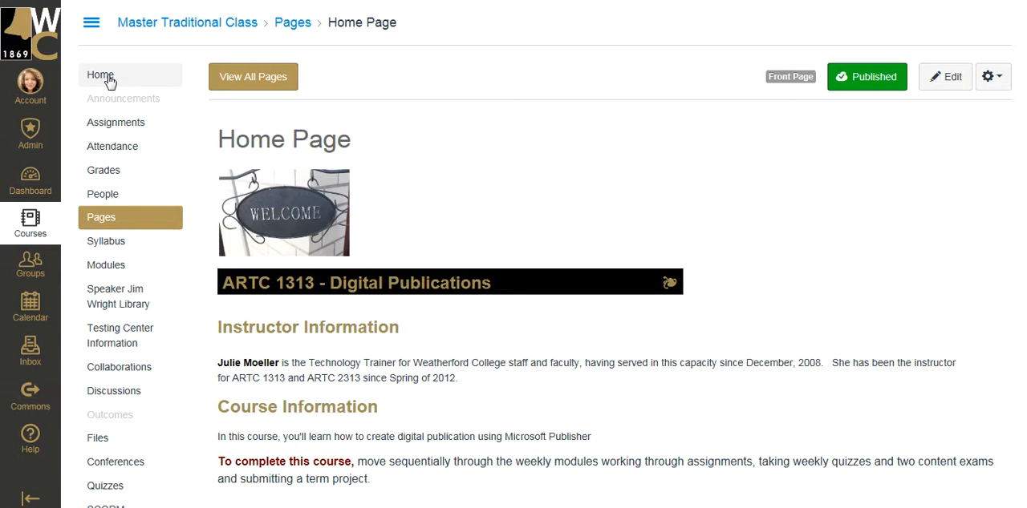
Step: Choose Pages Front Page as the course home page, save, and dismiss the confirmation
{"action": "left_click", "coordinate": [105, 241]}
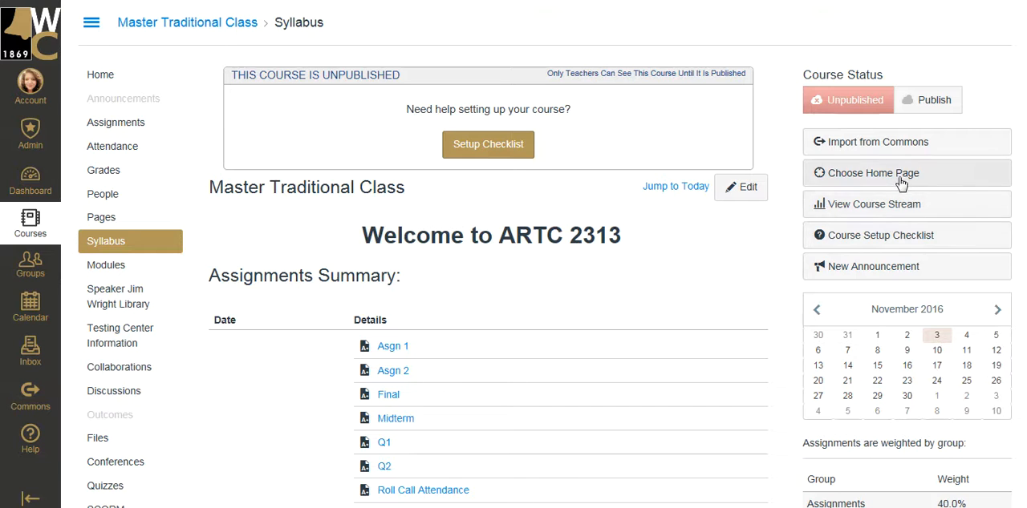
{"action": "left_click", "coordinate": [873, 173]}
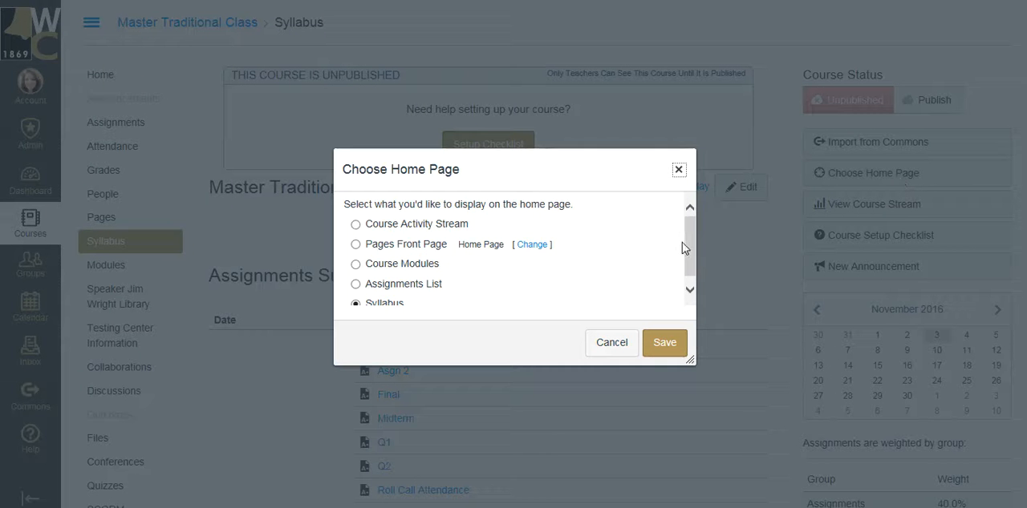
{"action": "left_click", "coordinate": [356, 244]}
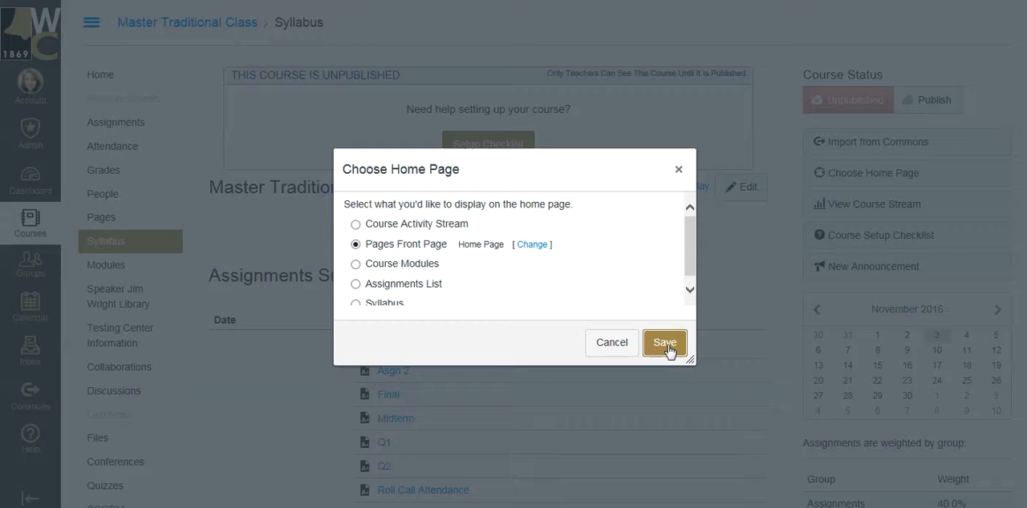
{"action": "left_click", "coordinate": [664, 343]}
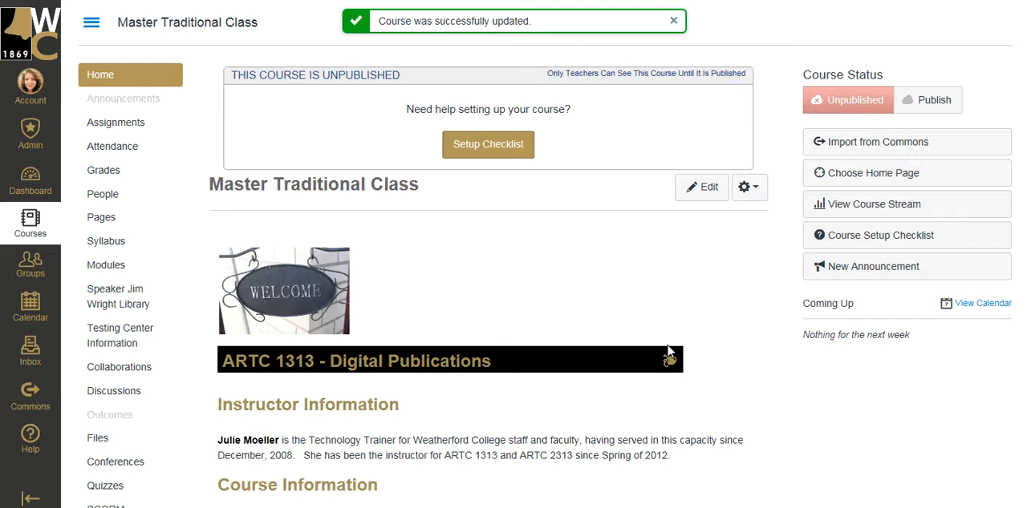
{"action": "left_click", "coordinate": [674, 20]}
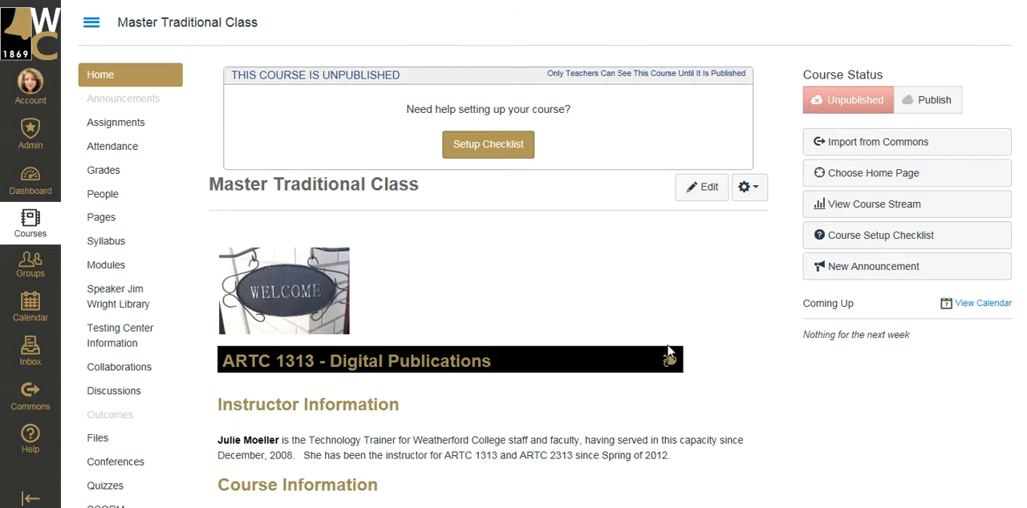